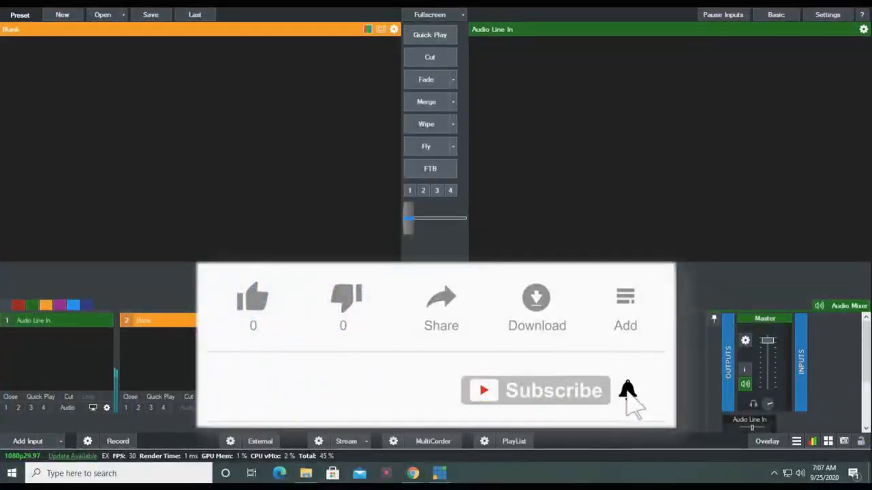
{"action": "mouse_move", "coordinate": [391, 344]}
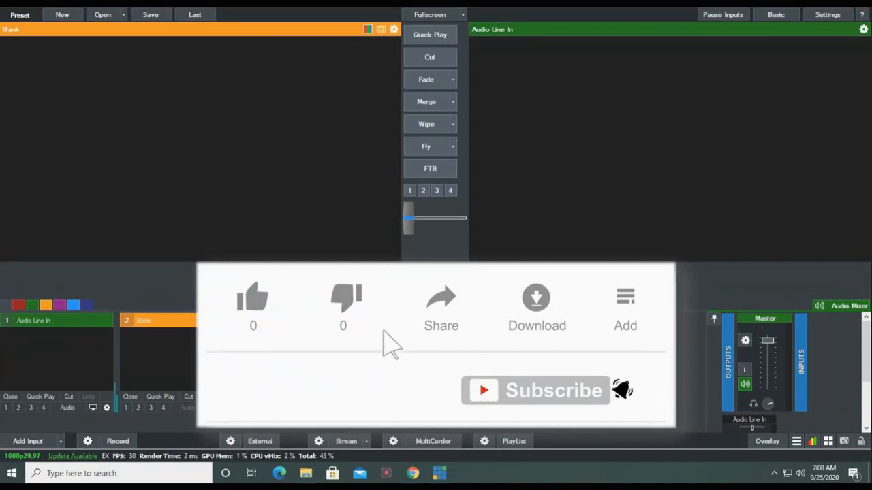
Open Add Input on the Virtual Set category and browse templates like CircularStudio and LateNightNews.
{"action": "left_click", "coordinate": [253, 298]}
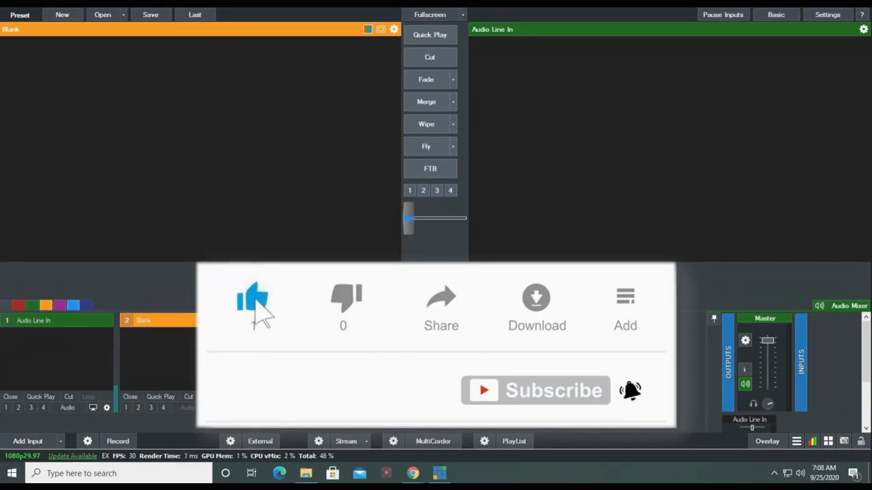
{"action": "left_click", "coordinate": [252, 297]}
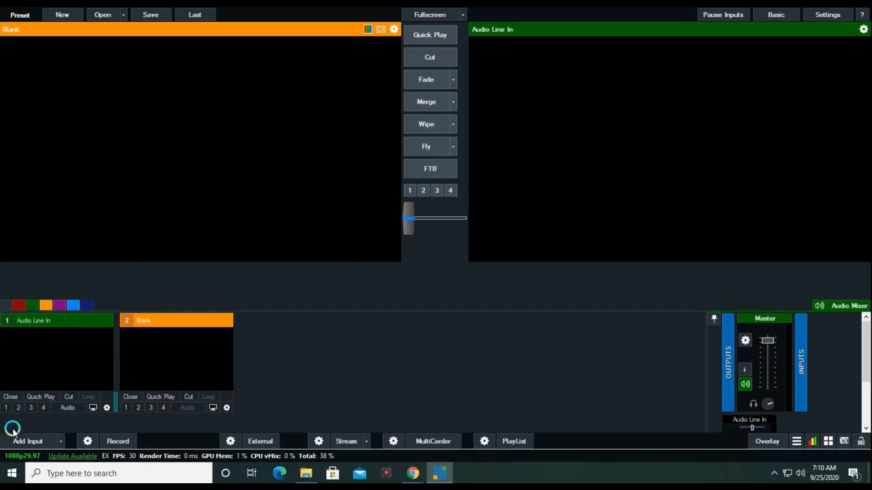
{"action": "left_click", "coordinate": [28, 441]}
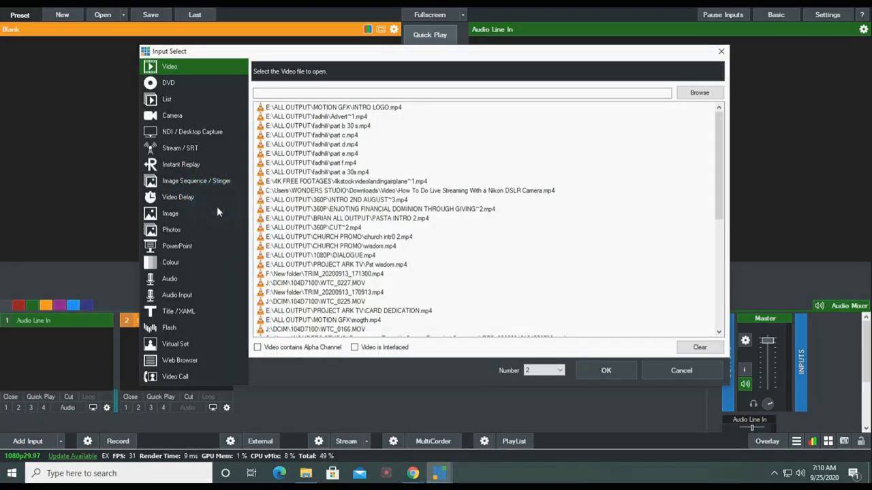
{"action": "left_click", "coordinate": [175, 344]}
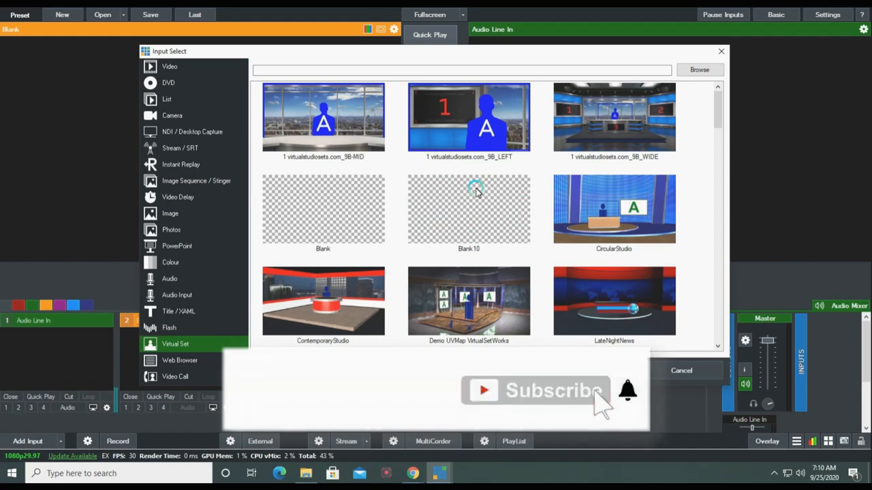
{"action": "scroll", "scroll_direction": "down", "scroll_amount": 3}
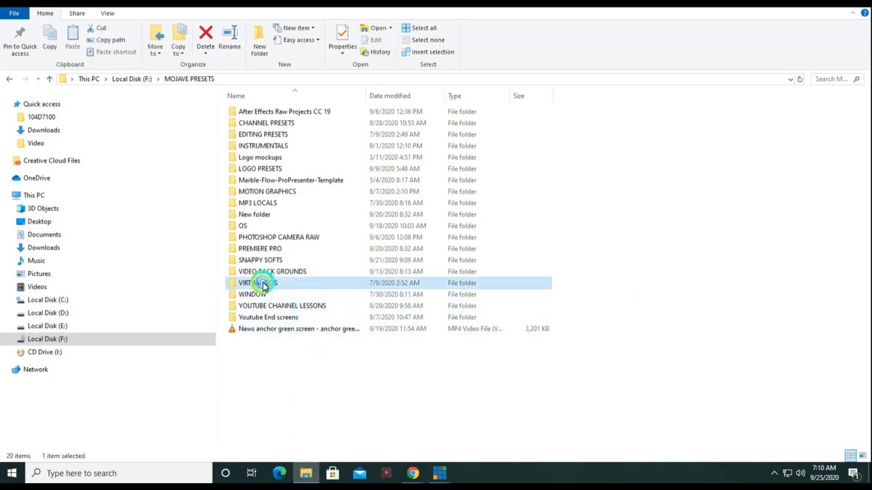
Open the VIRTUAL SETS folder in File Explorer, then return to vMix's Input Select window.
{"action": "double_click", "coordinate": [258, 283]}
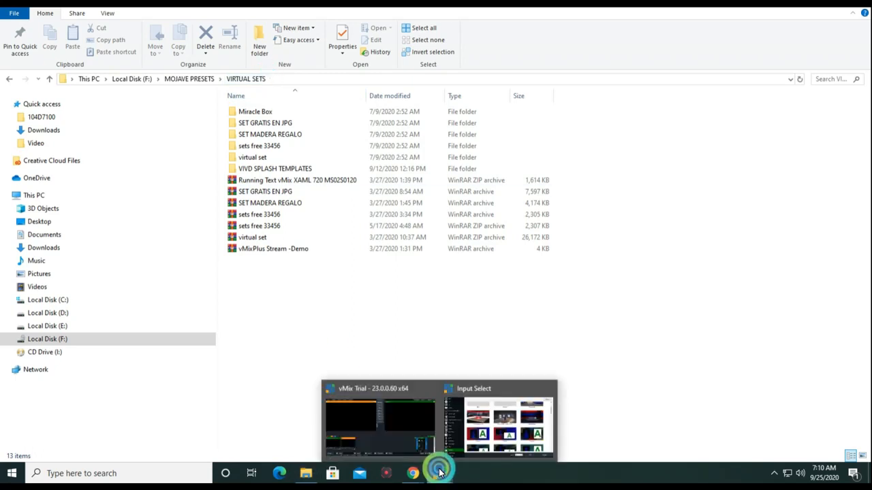
{"action": "left_click", "coordinate": [497, 418]}
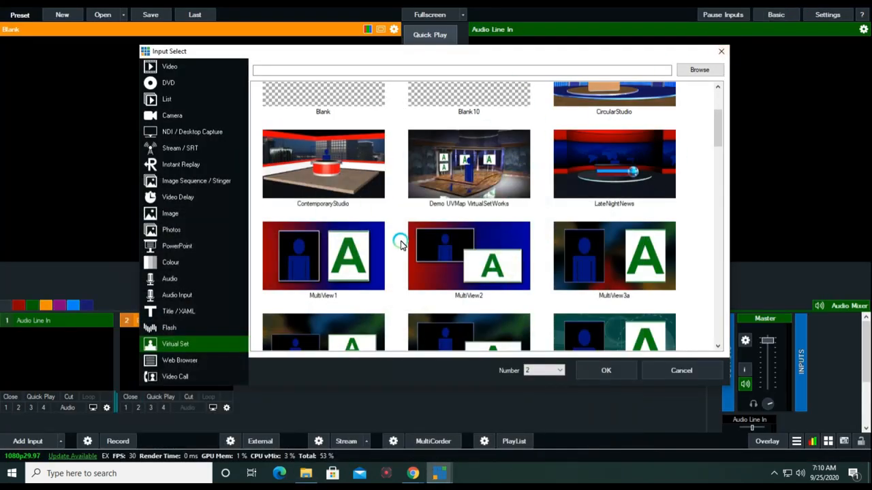
{"action": "mouse_move", "coordinate": [208, 342]}
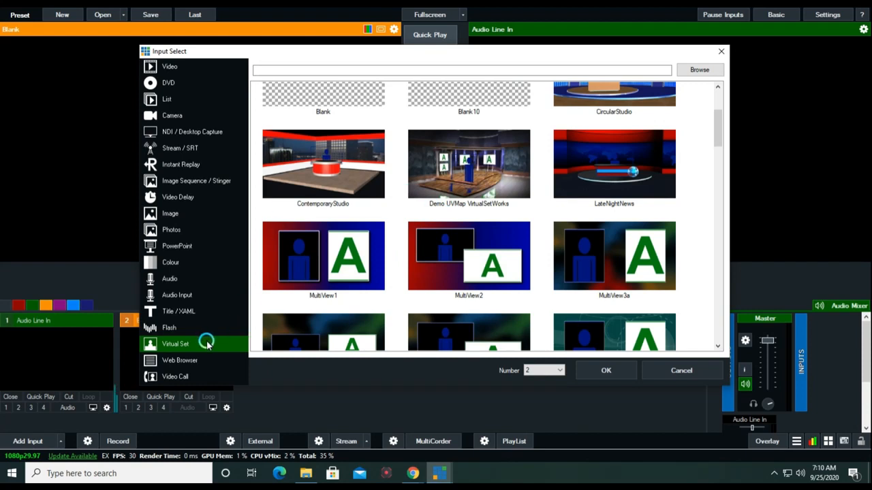
Browse into the VTS4K.COM- MOVIE 05 - VMIX folder showing CENTER, LEFT and RIGHT sets.
{"action": "left_click", "coordinate": [699, 70]}
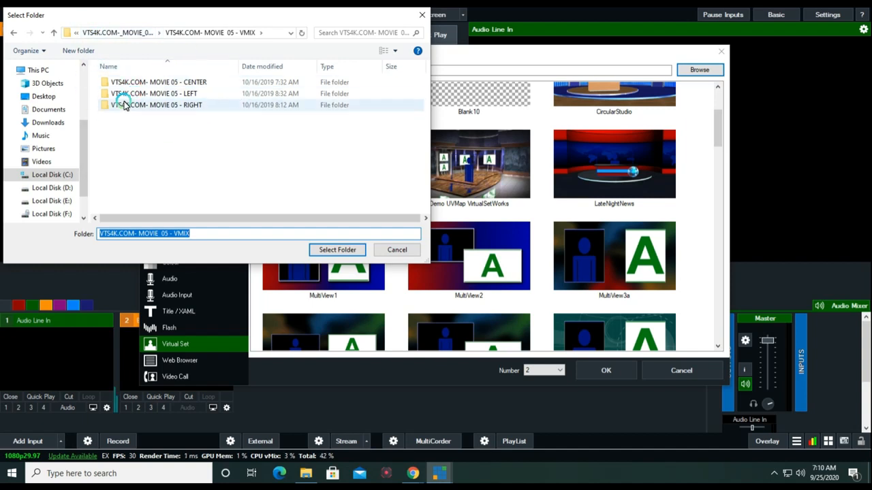
Choose the VTS4K.COM- MOVIE 05 - CENTER folder as the virtual set source.
{"action": "left_click", "coordinate": [164, 82]}
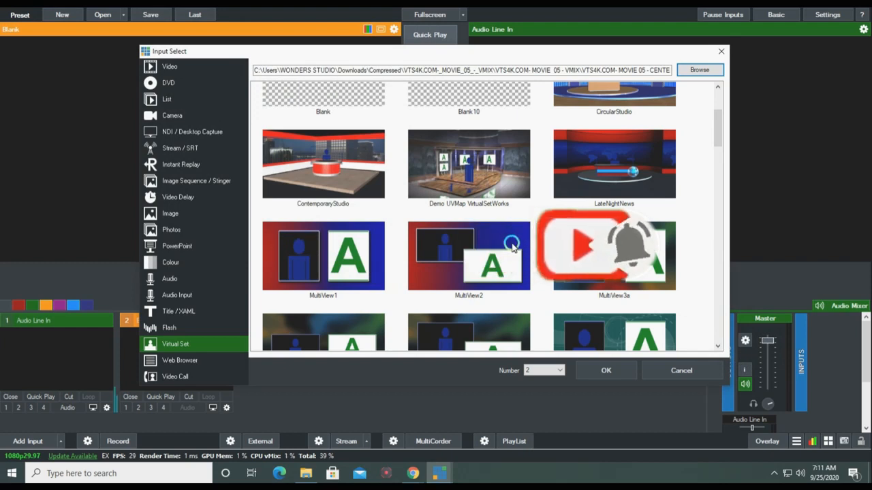
{"action": "scroll", "scroll_direction": "down", "scroll_amount": 3}
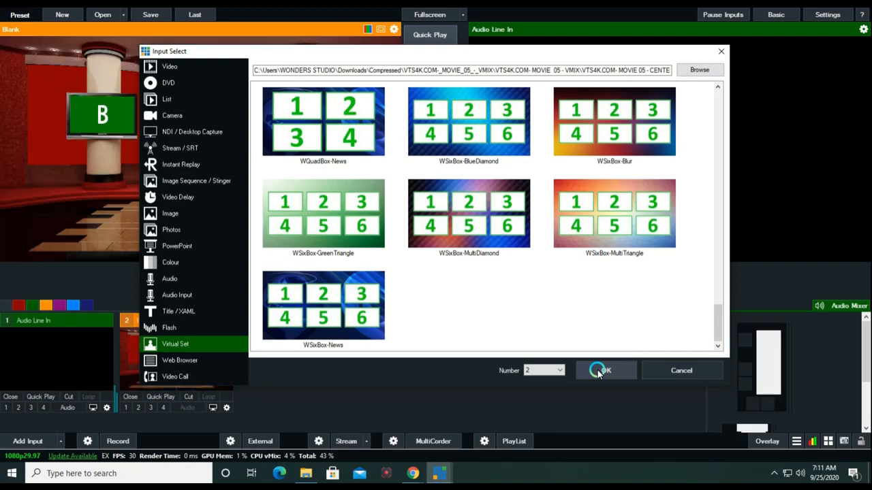
Add the MOVIE 05 - CENTER virtual set as input 2.
{"action": "left_click", "coordinate": [602, 370]}
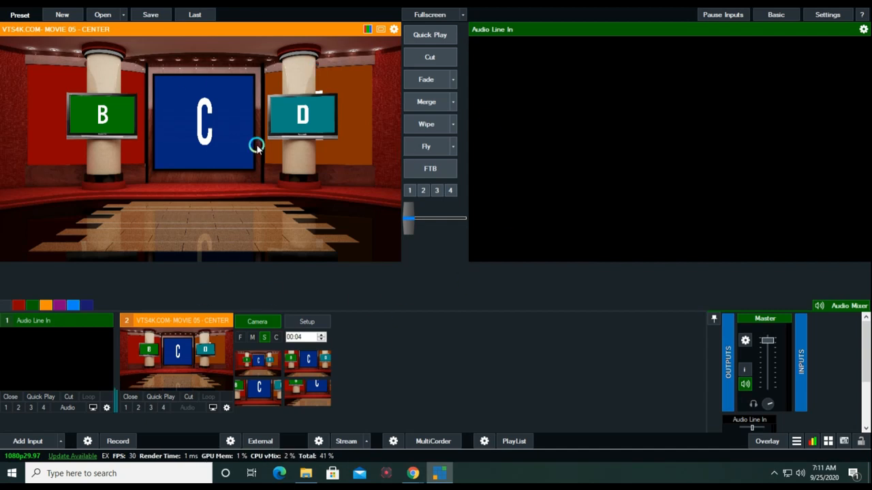
{"action": "mouse_move", "coordinate": [490, 308]}
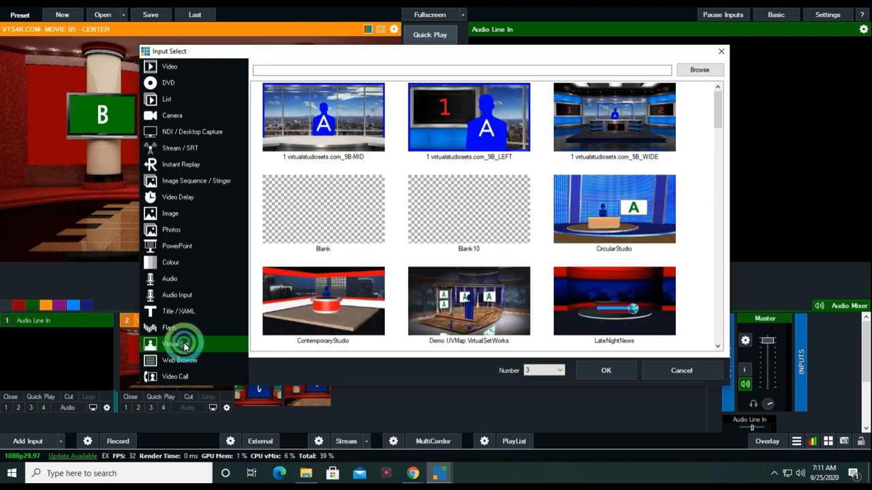
Point the virtual set source at F:\MOJAVE PRESETS\VIRTUAL SETS\sets free 33456.
{"action": "left_click", "coordinate": [700, 70]}
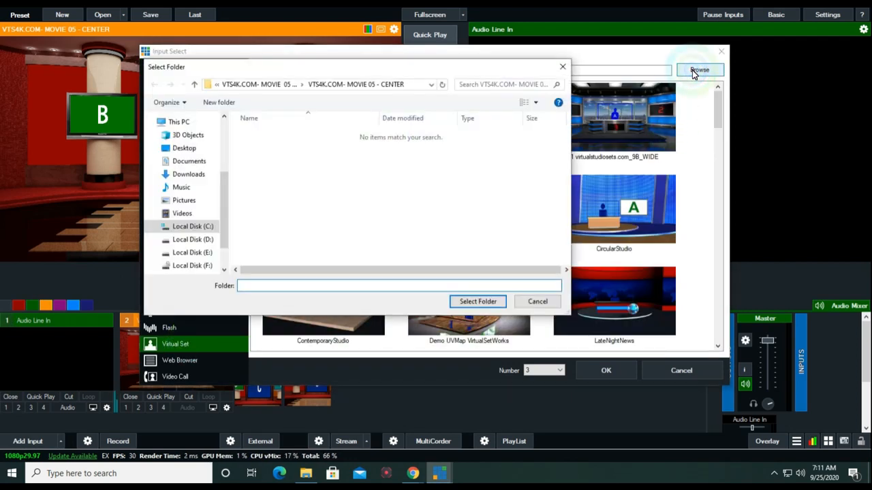
{"action": "left_click", "coordinate": [192, 265]}
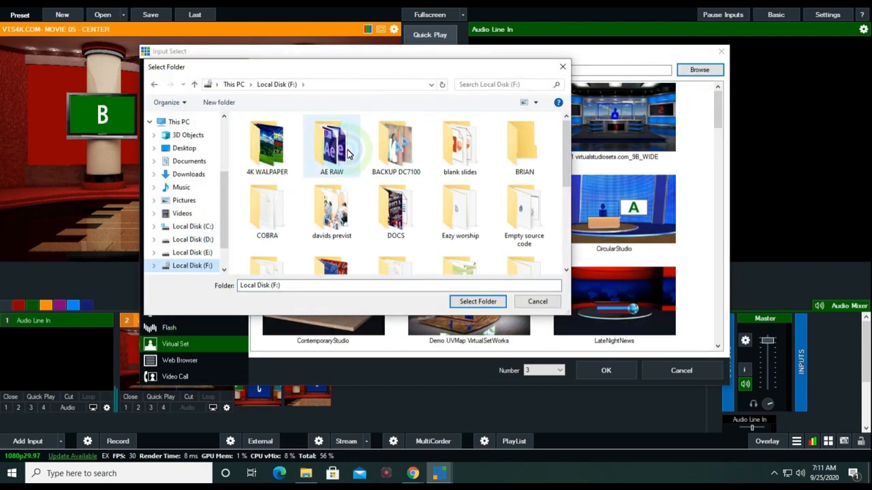
{"action": "left_click", "coordinate": [267, 225]}
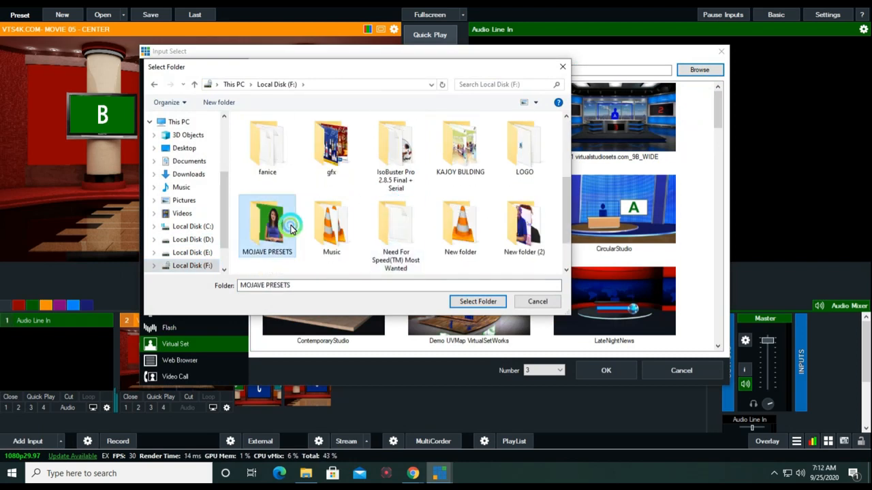
{"action": "double_click", "coordinate": [267, 225]}
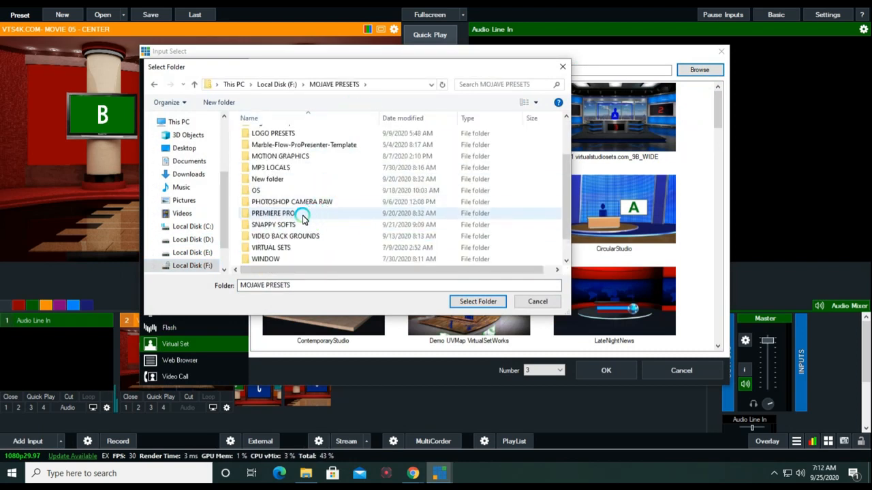
{"action": "double_click", "coordinate": [271, 247]}
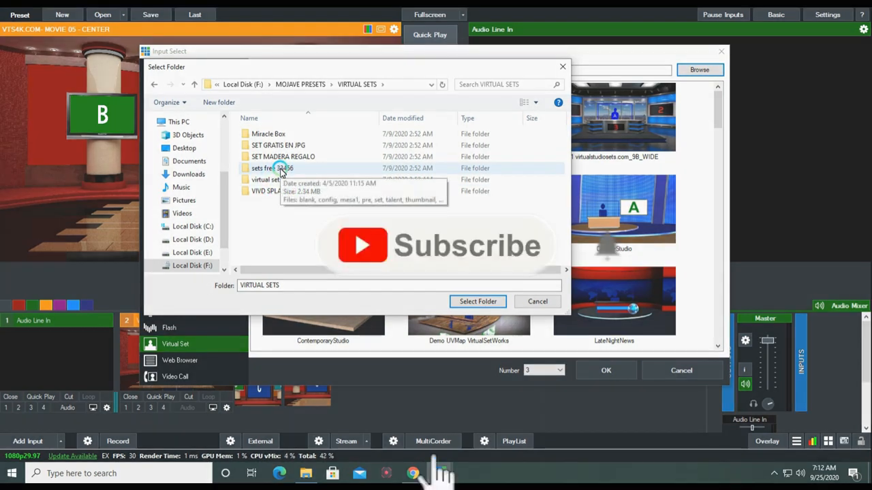
{"action": "double_click", "coordinate": [272, 168]}
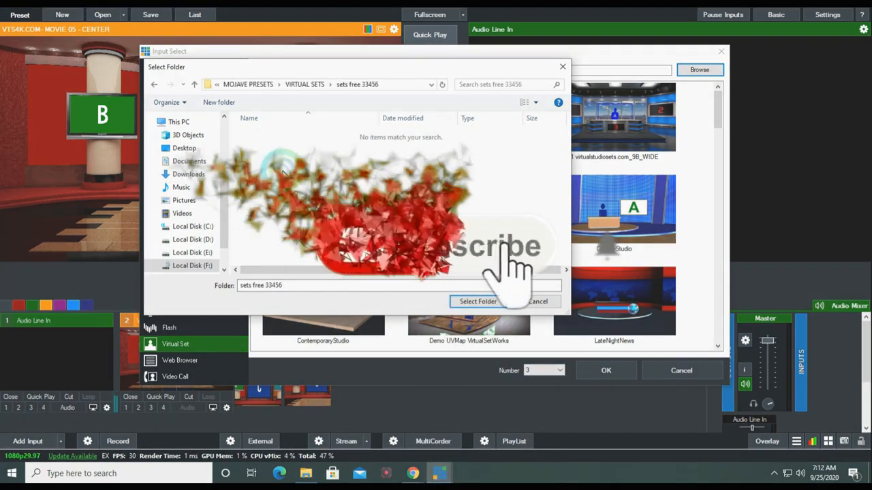
{"action": "left_click", "coordinate": [478, 301]}
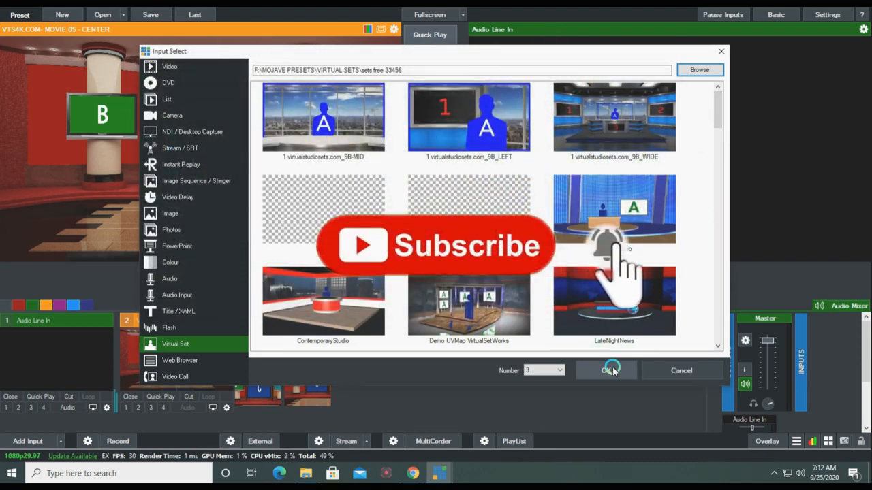